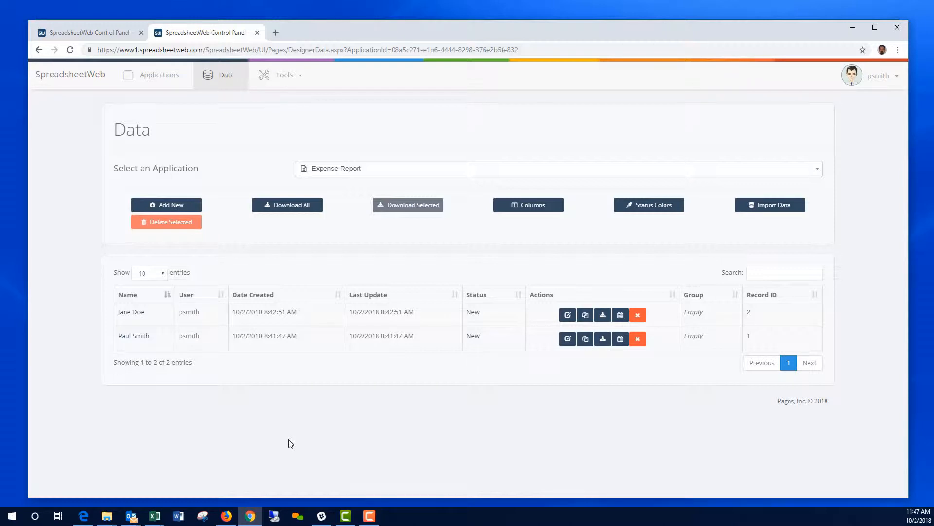
{"action": "mouse_move", "coordinate": [57, 278]}
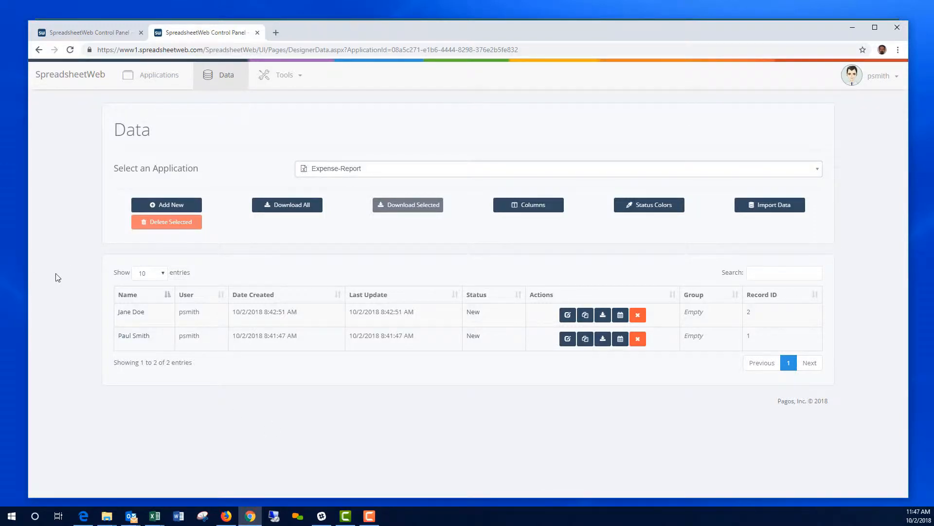
{"action": "mouse_move", "coordinate": [157, 75]}
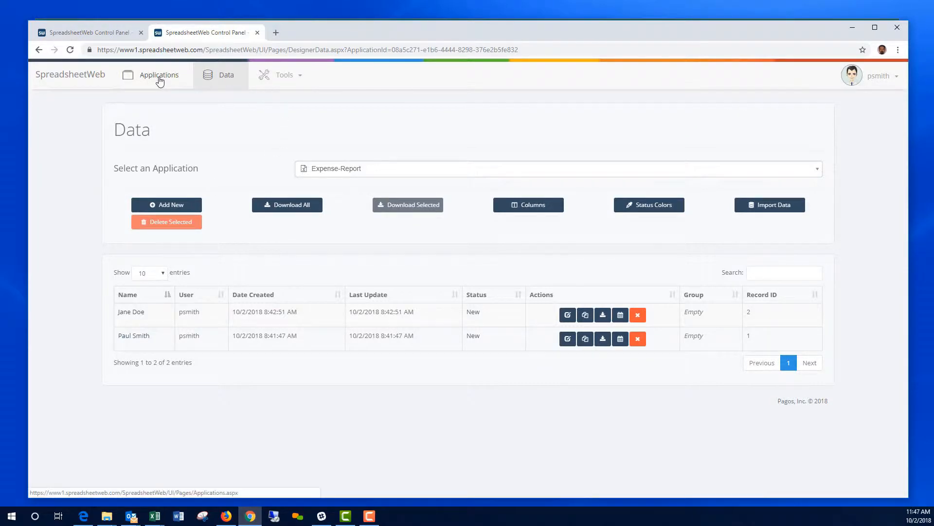
Step: Go to the Applications list and start creating a new application
{"action": "left_click", "coordinate": [158, 75]}
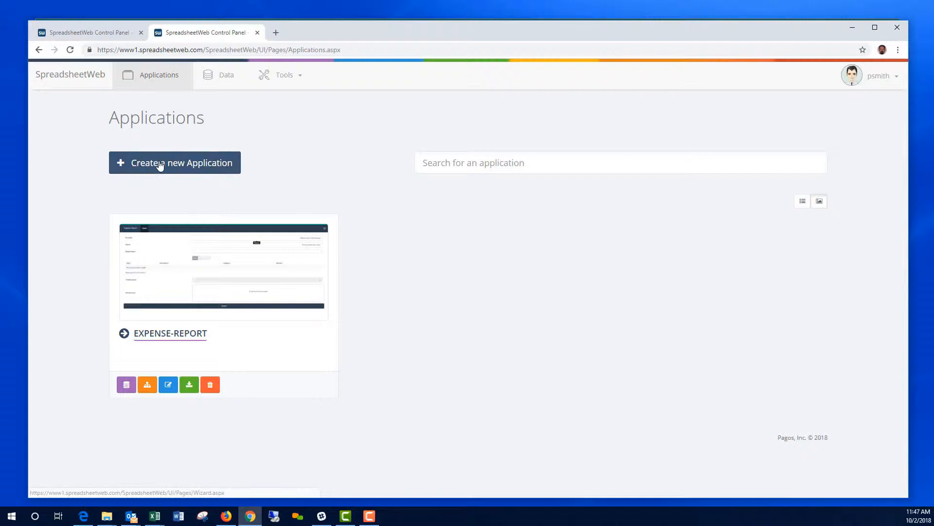
{"action": "left_click", "coordinate": [174, 163]}
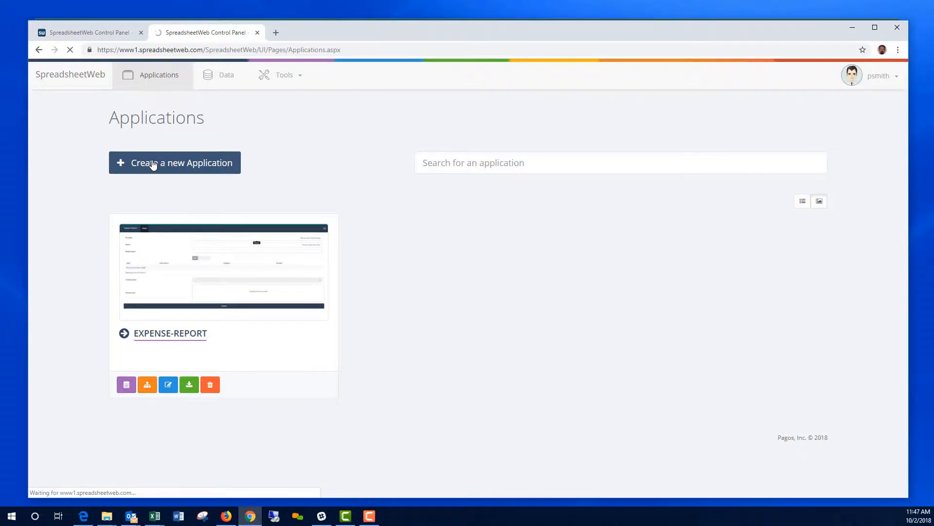
Step: Choose the Dashboard application type and name it 'Expense Dashboard'
{"action": "left_click", "coordinate": [174, 163]}
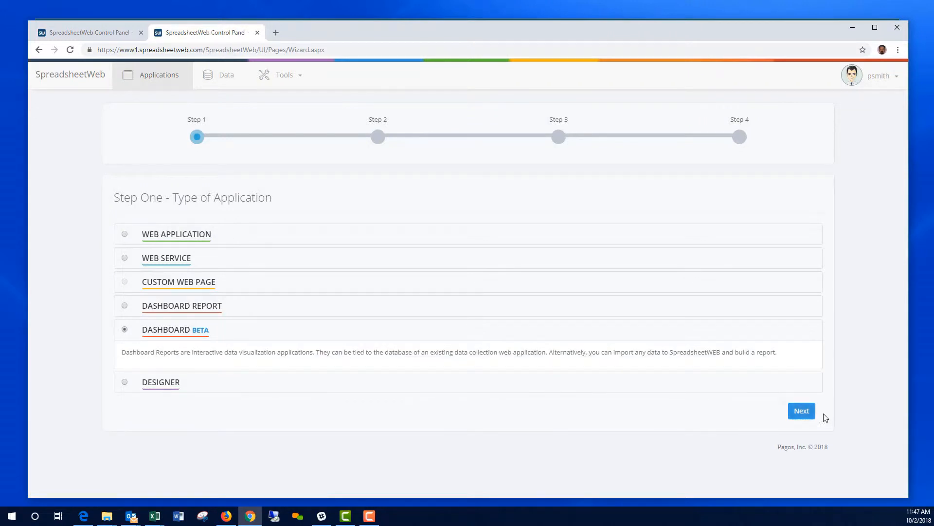
{"action": "left_click", "coordinate": [800, 411]}
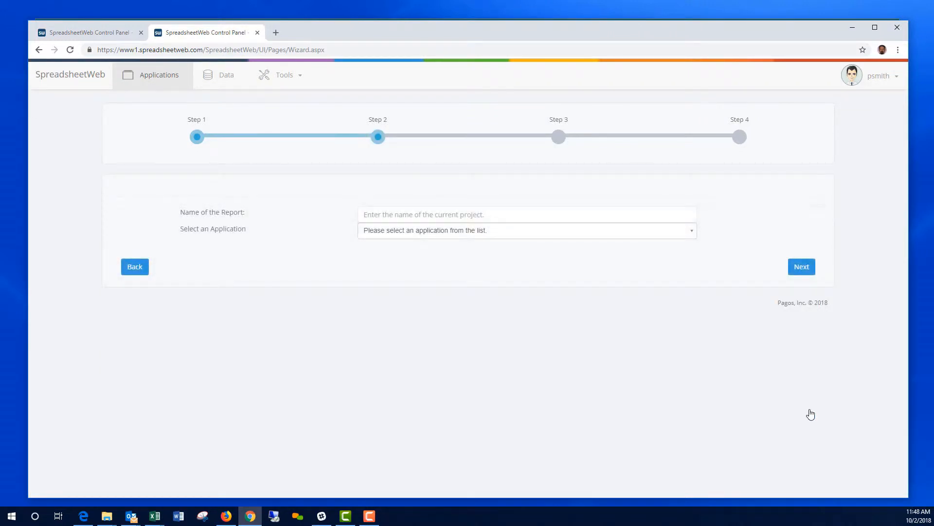
{"action": "type", "text": "E"}
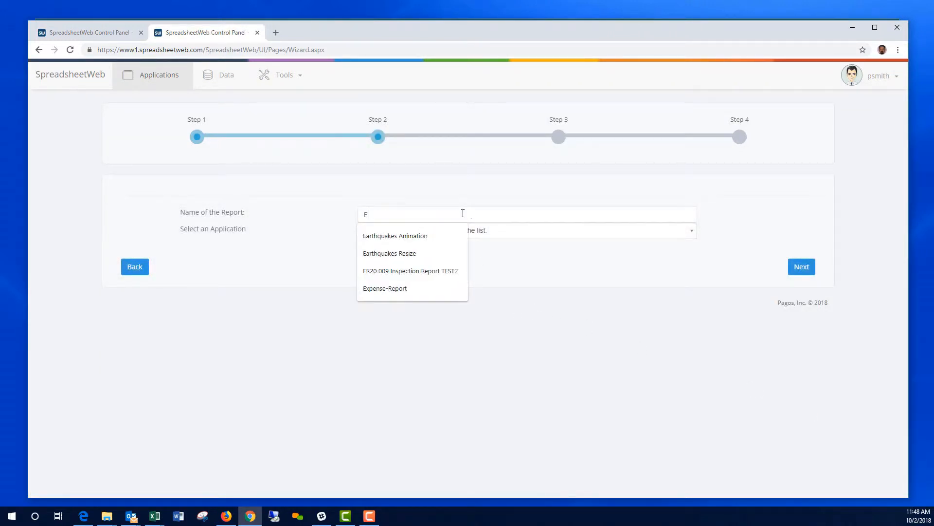
{"action": "type", "text": "xpense Da"}
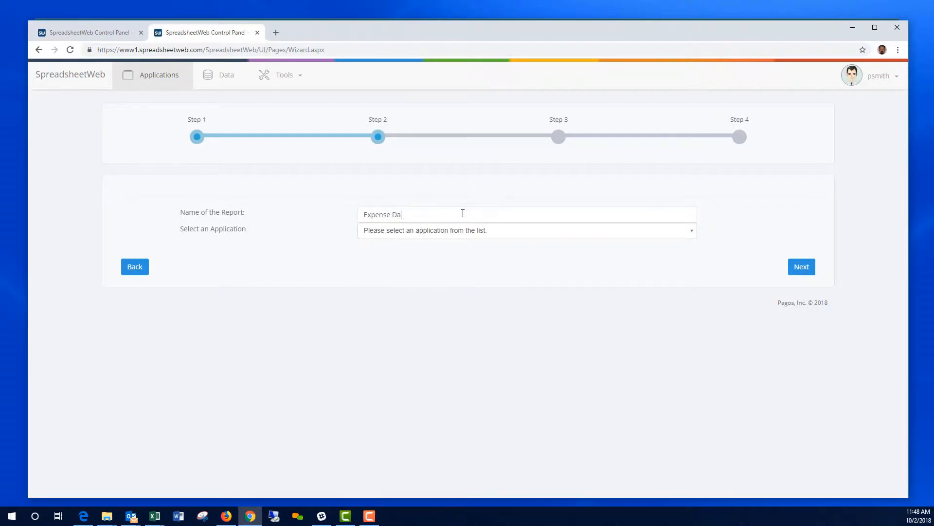
Step: Link Expense-Report as the data source and finish creating the dashboard
{"action": "left_click", "coordinate": [526, 229]}
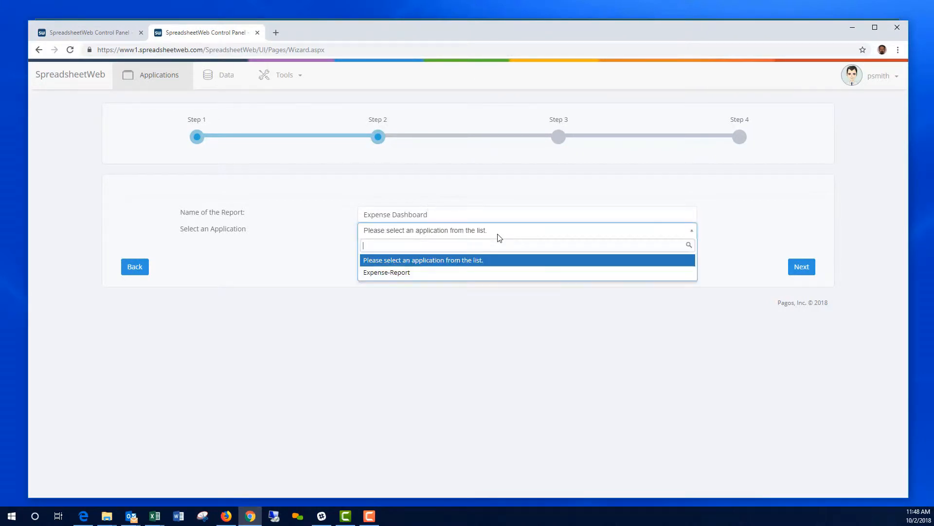
{"action": "left_click", "coordinate": [387, 273]}
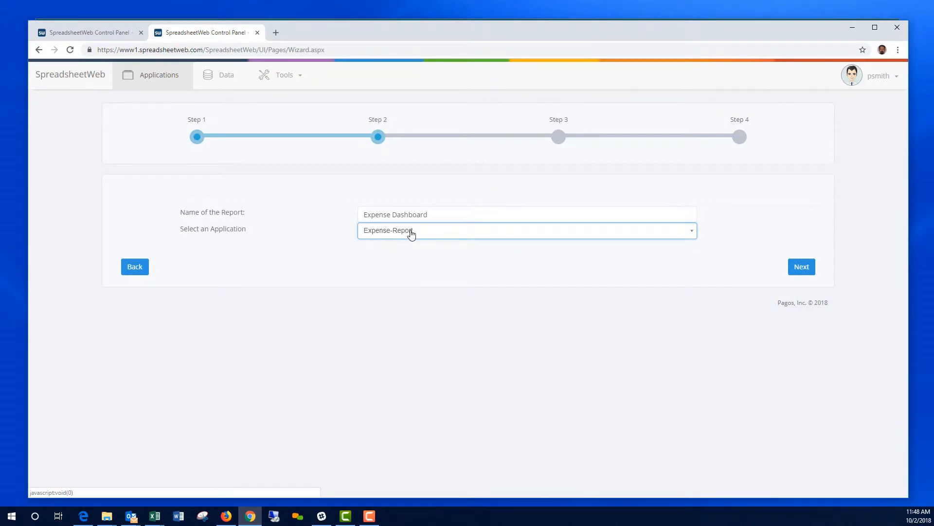
{"action": "mouse_move", "coordinate": [878, 272]}
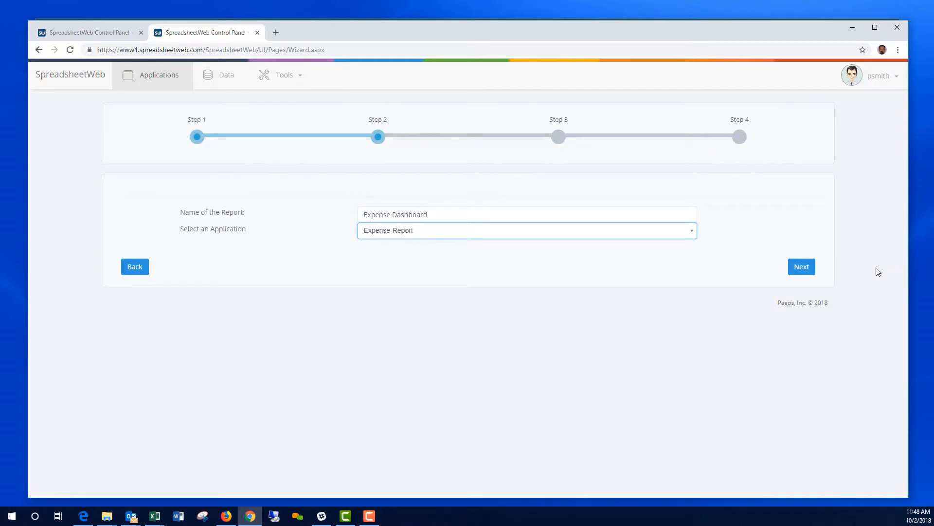
{"action": "left_click", "coordinate": [801, 267]}
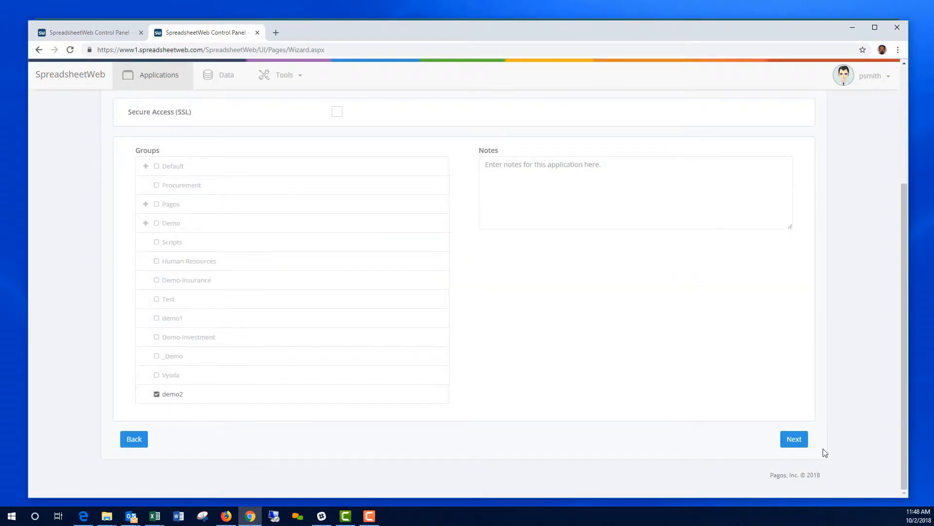
{"action": "left_click", "coordinate": [794, 439]}
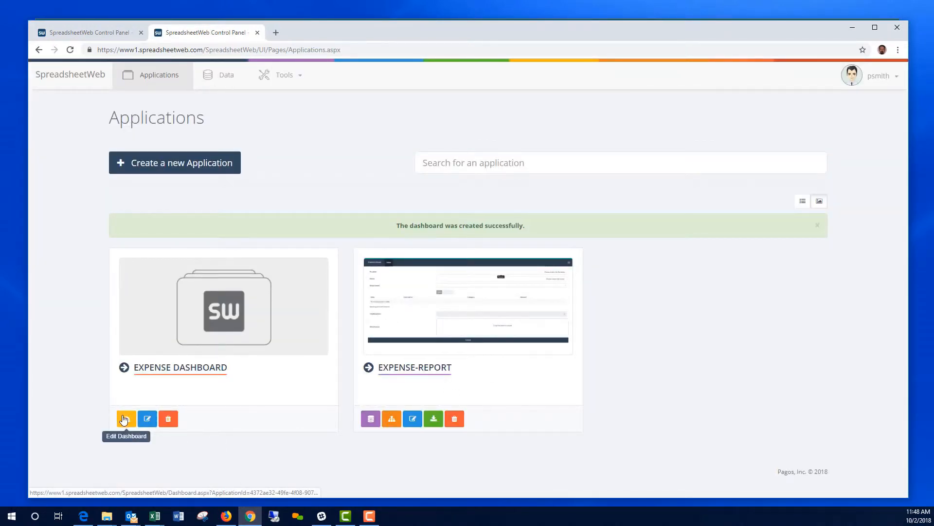
Step: Open Expense Dashboard for editing and start a new visualization
{"action": "left_click", "coordinate": [125, 418]}
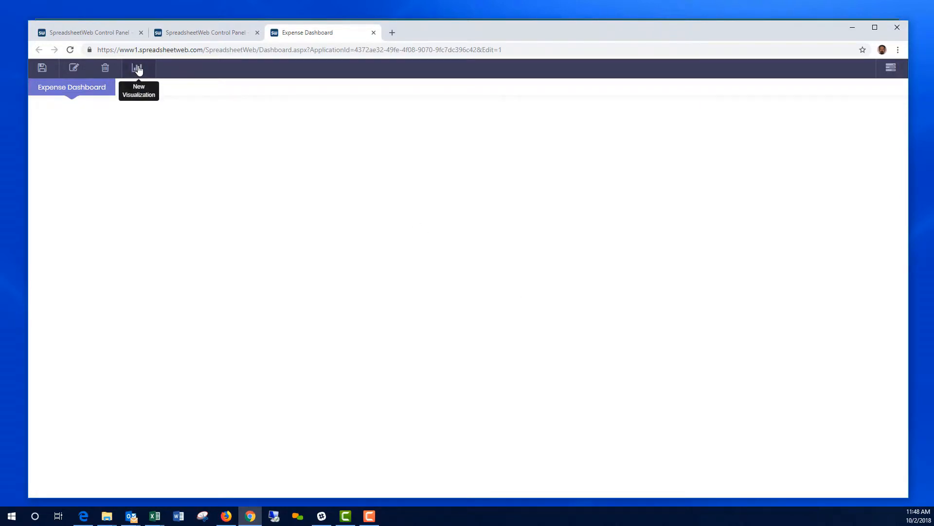
{"action": "left_click", "coordinate": [137, 68]}
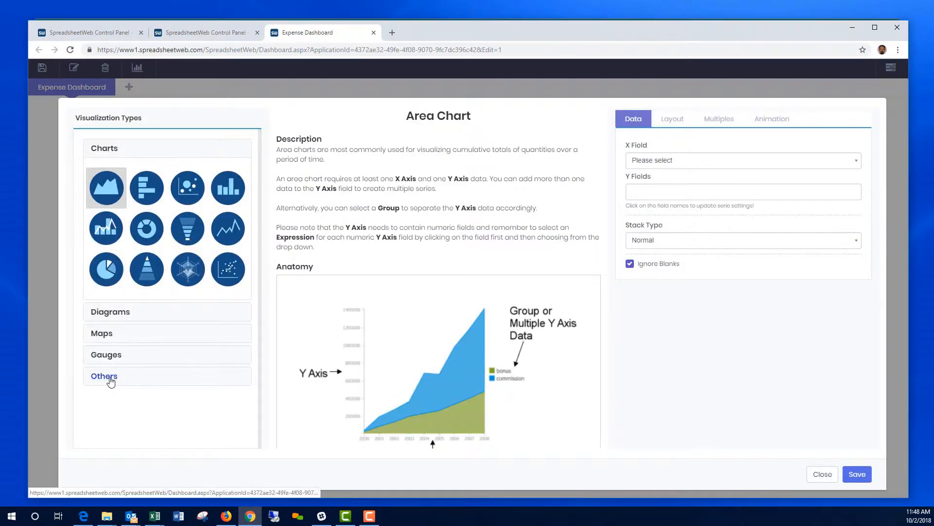
Step: Pick the Grid visualization and add Name as its first column
{"action": "left_click", "coordinate": [104, 375]}
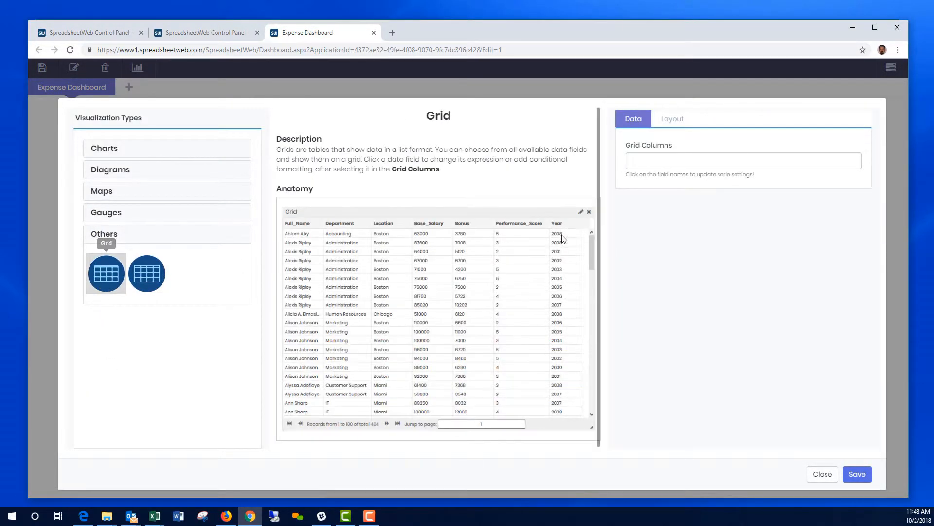
{"action": "left_click", "coordinate": [741, 160]}
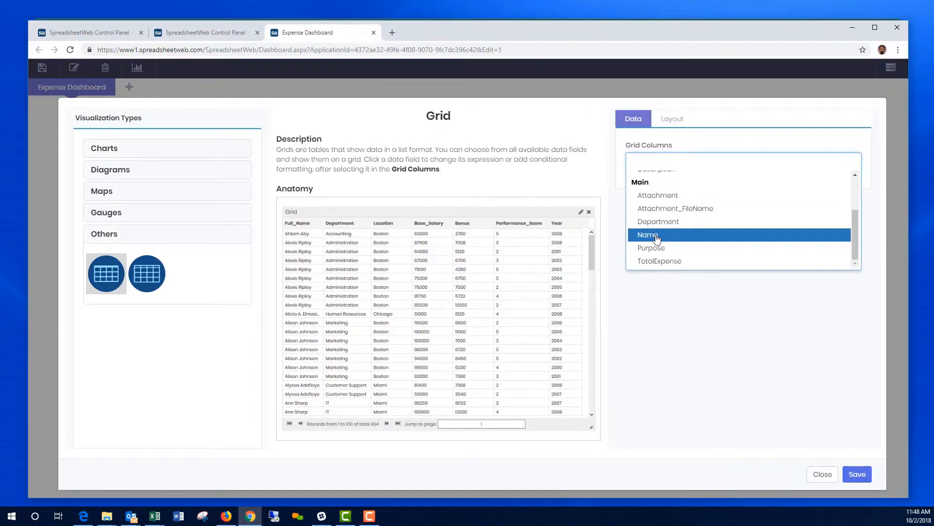
{"action": "left_click", "coordinate": [647, 235]}
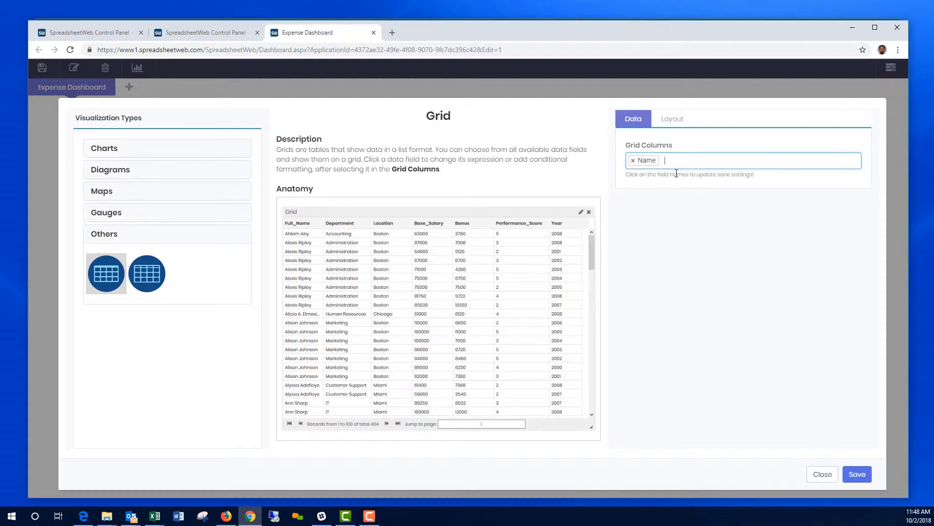
{"action": "left_click", "coordinate": [757, 161]}
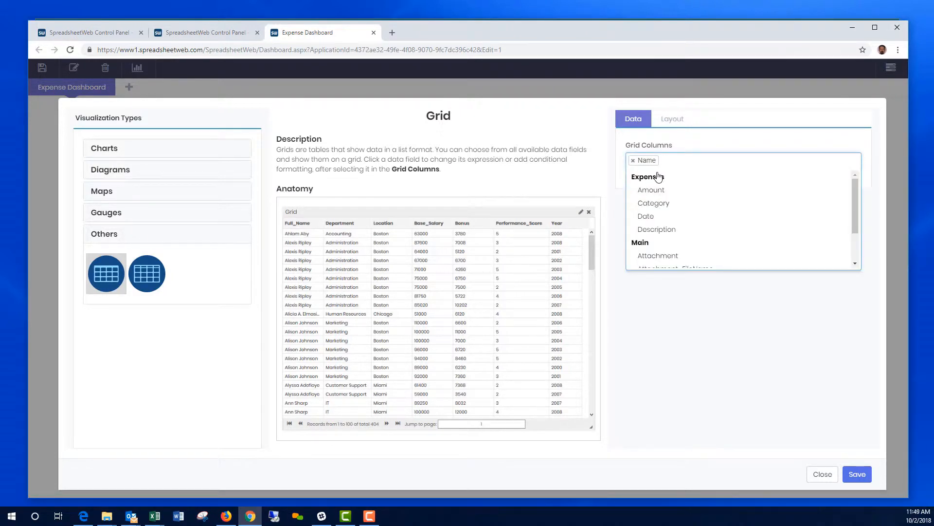
{"action": "mouse_move", "coordinate": [640, 247]}
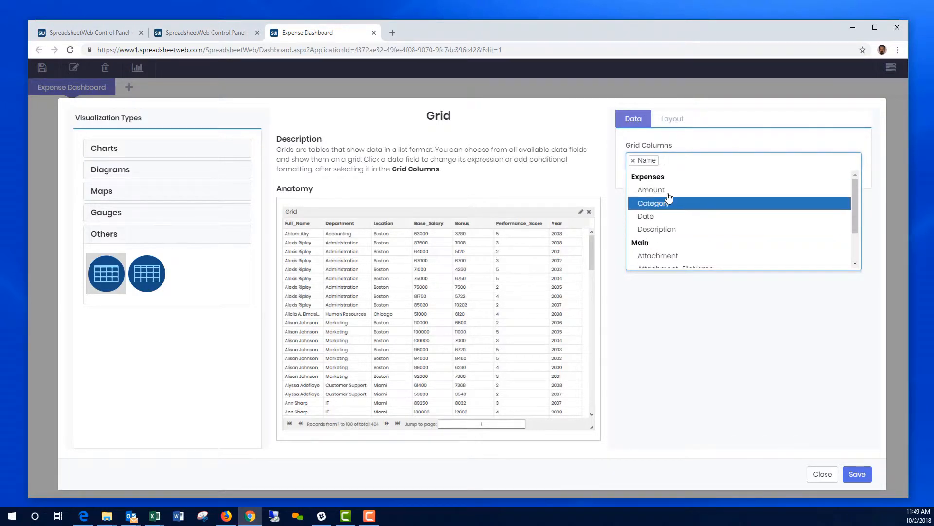
{"action": "mouse_move", "coordinate": [655, 229]}
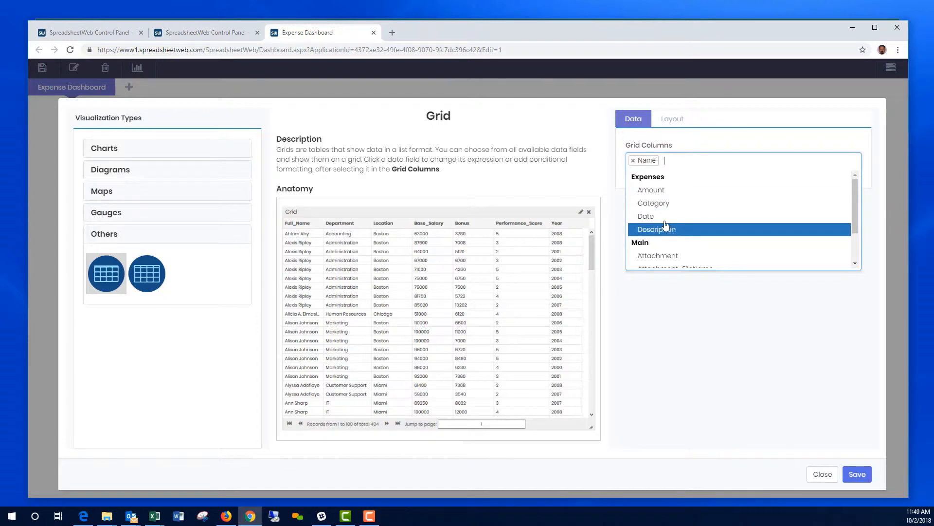
Step: Add Date, Description, Category and Amount columns and save the grid to the dashboard
{"action": "left_click", "coordinate": [646, 217]}
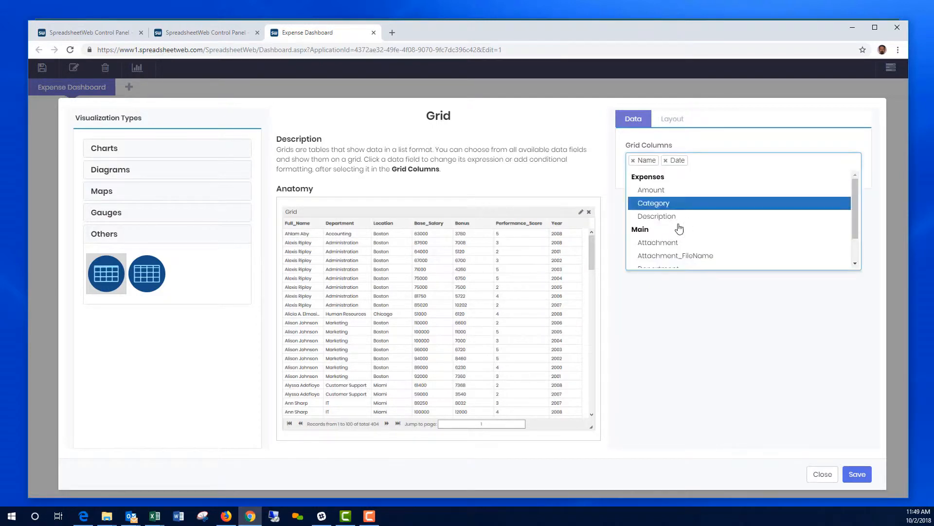
{"action": "left_click", "coordinate": [655, 216]}
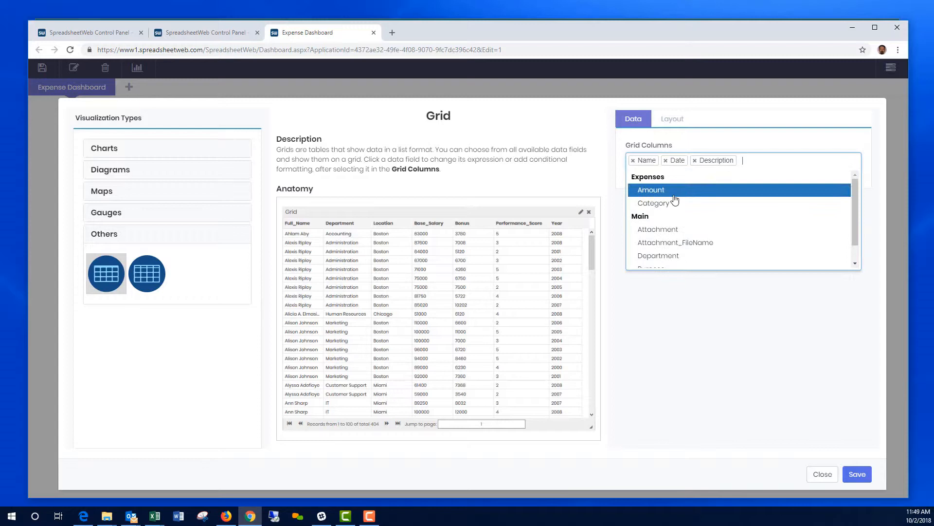
{"action": "left_click", "coordinate": [653, 203]}
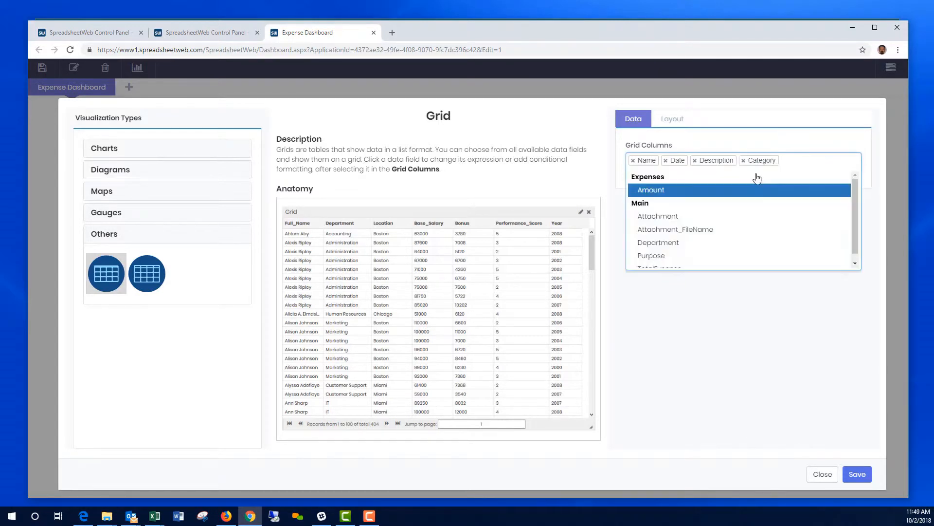
{"action": "left_click", "coordinate": [651, 190]}
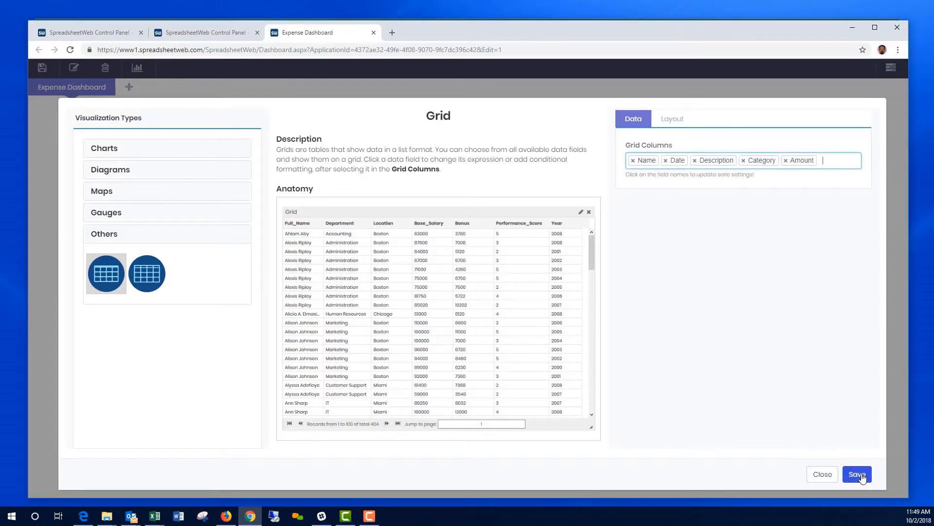
{"action": "left_click", "coordinate": [856, 474]}
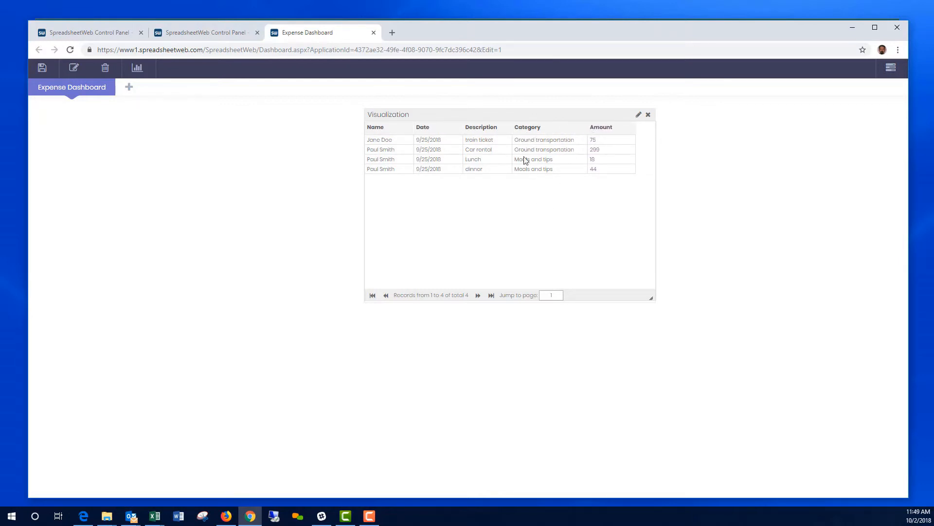
{"action": "mouse_move", "coordinate": [658, 333]}
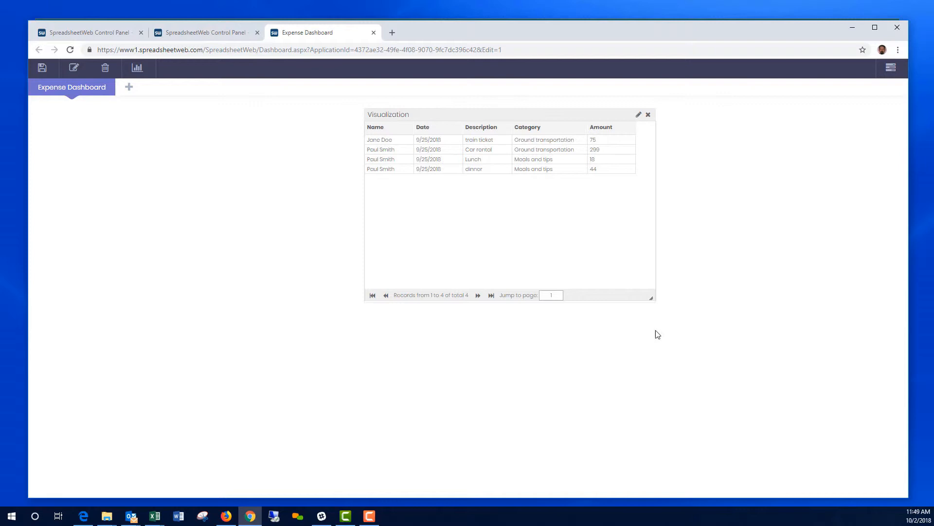
{"action": "mouse_move", "coordinate": [225, 257]}
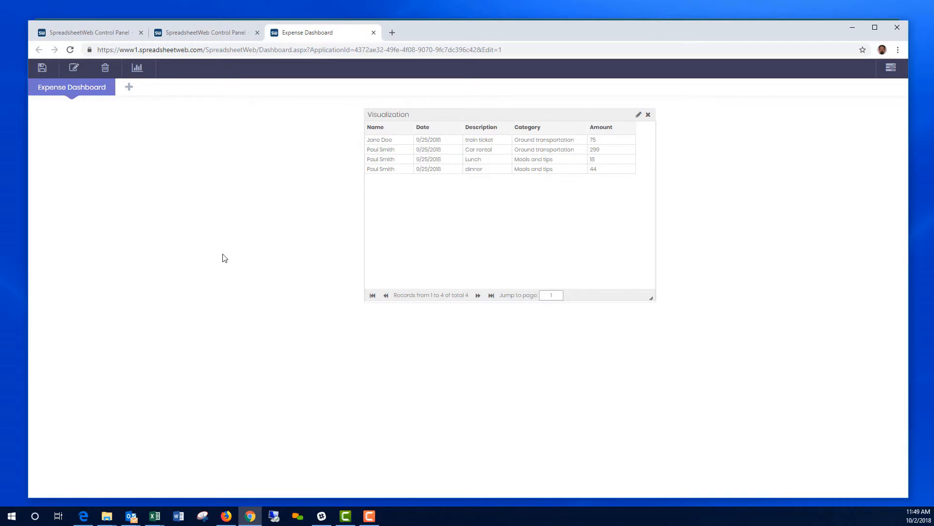
{"action": "mouse_move", "coordinate": [137, 67]}
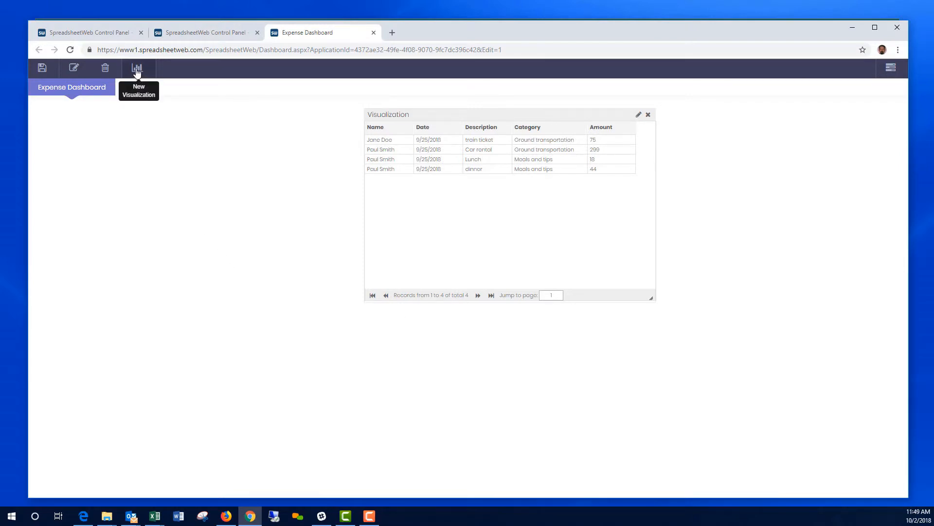
Step: Start a Bar Chart visualization with Department as the Y field
{"action": "left_click", "coordinate": [138, 67]}
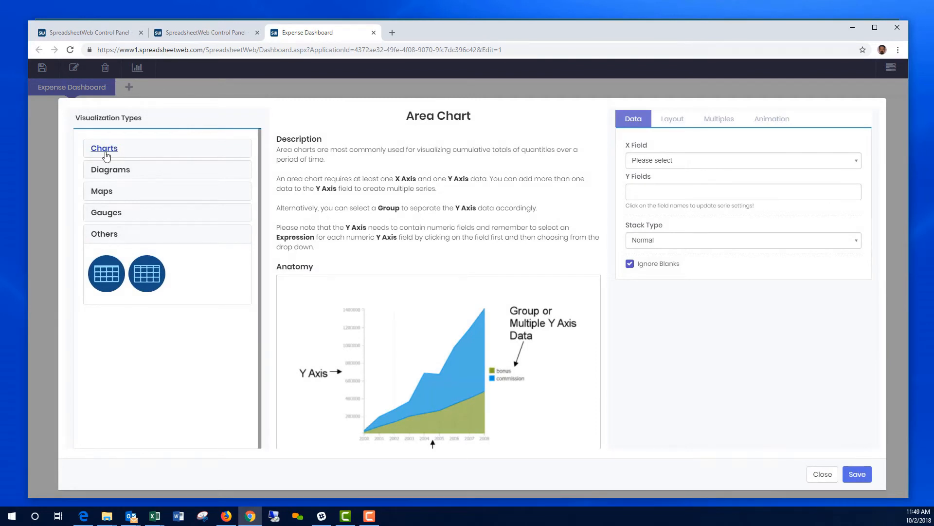
{"action": "left_click", "coordinate": [146, 188]}
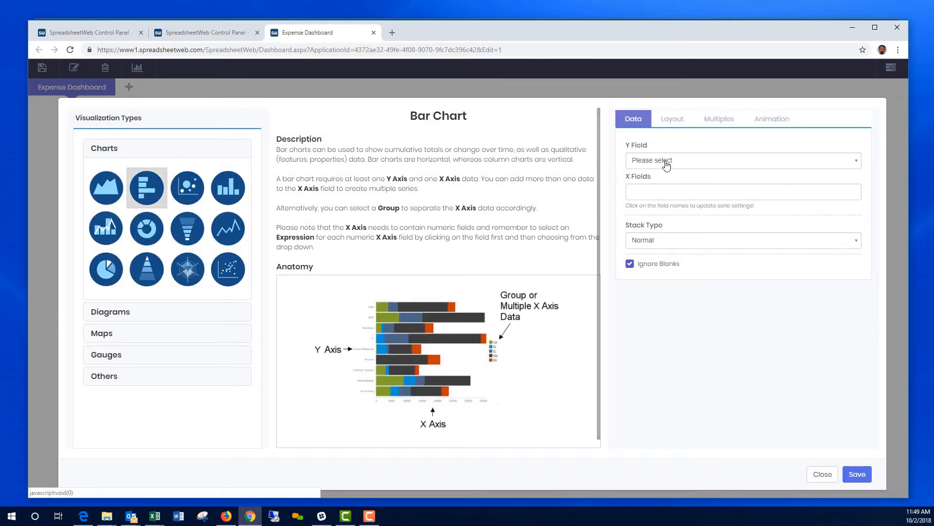
{"action": "left_click", "coordinate": [742, 160]}
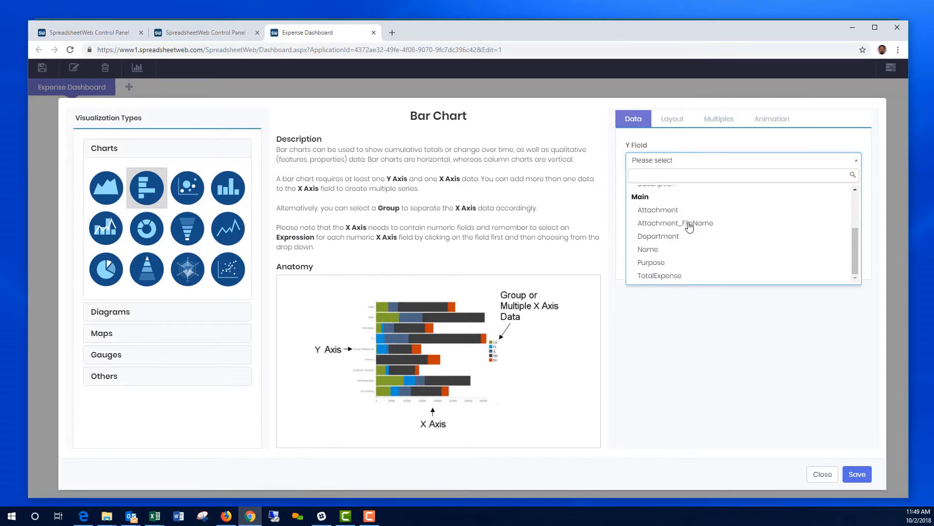
{"action": "left_click", "coordinate": [658, 236]}
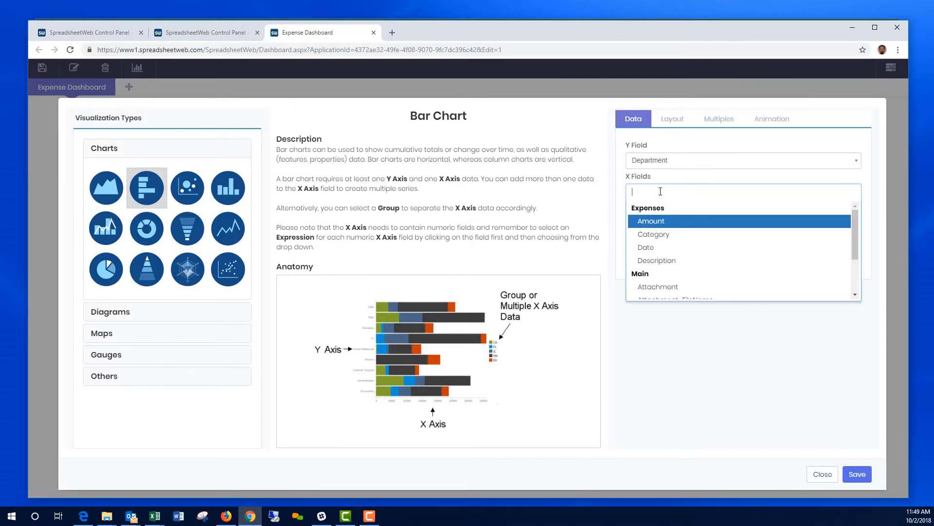
{"action": "mouse_move", "coordinate": [655, 247]}
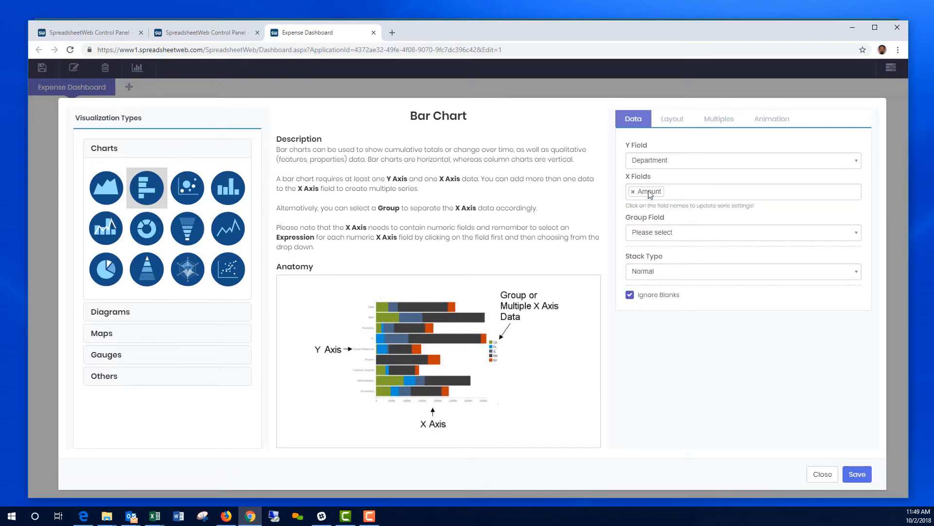
Step: Set Amount as the X field with a Sum expression and save the chart
{"action": "left_click", "coordinate": [647, 191]}
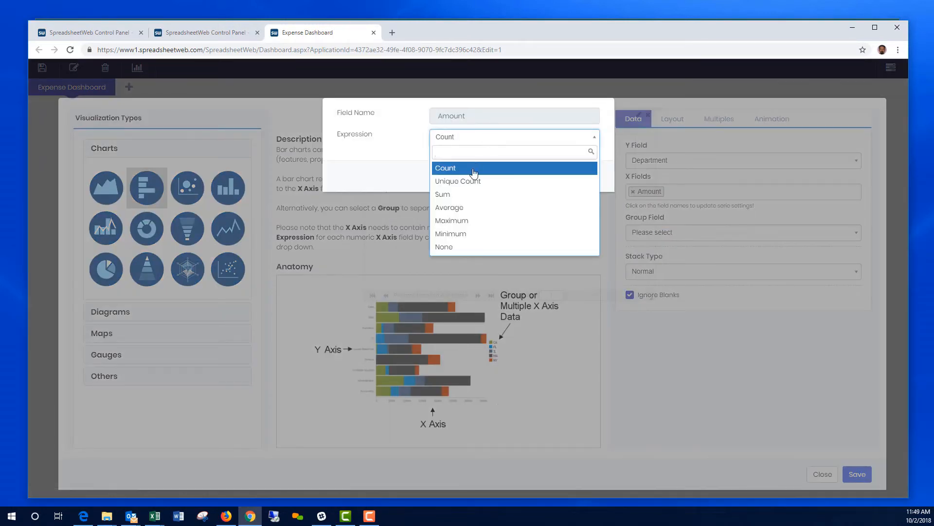
{"action": "left_click", "coordinate": [441, 195]}
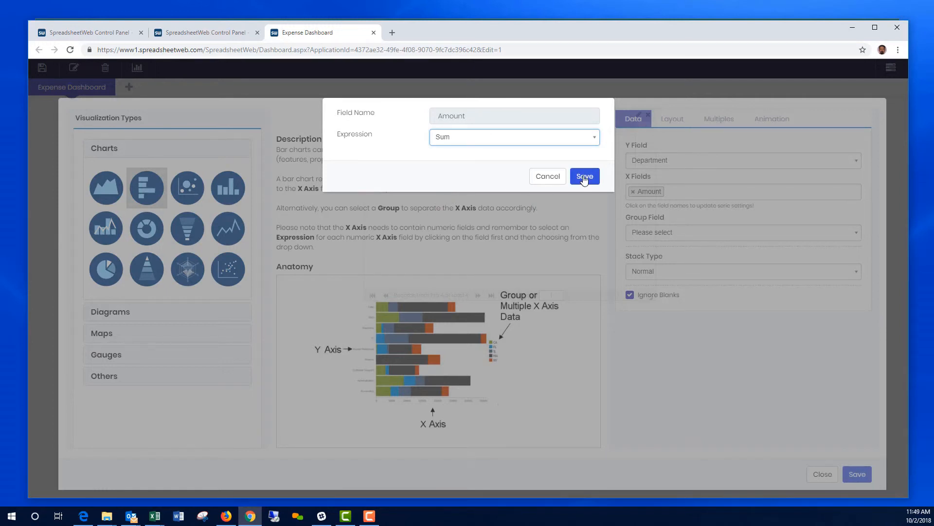
{"action": "left_click", "coordinate": [584, 176]}
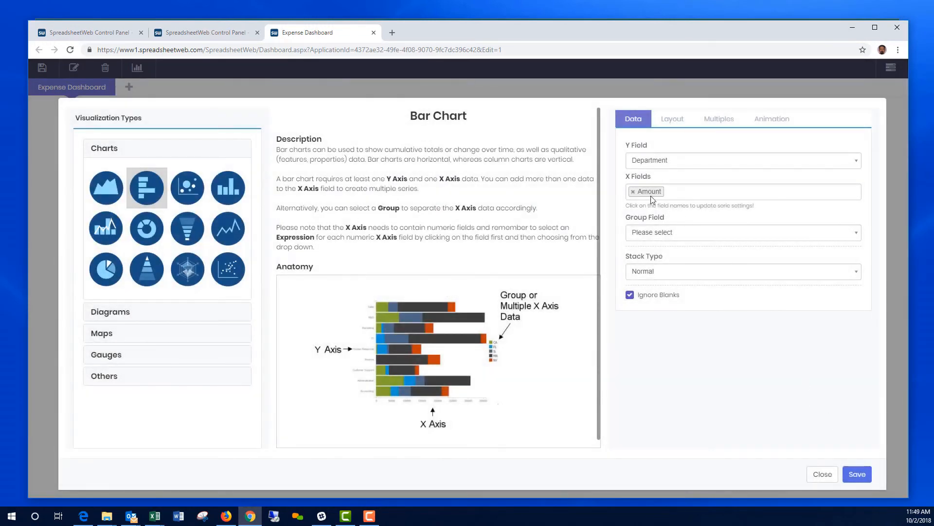
{"action": "left_click", "coordinate": [857, 474]}
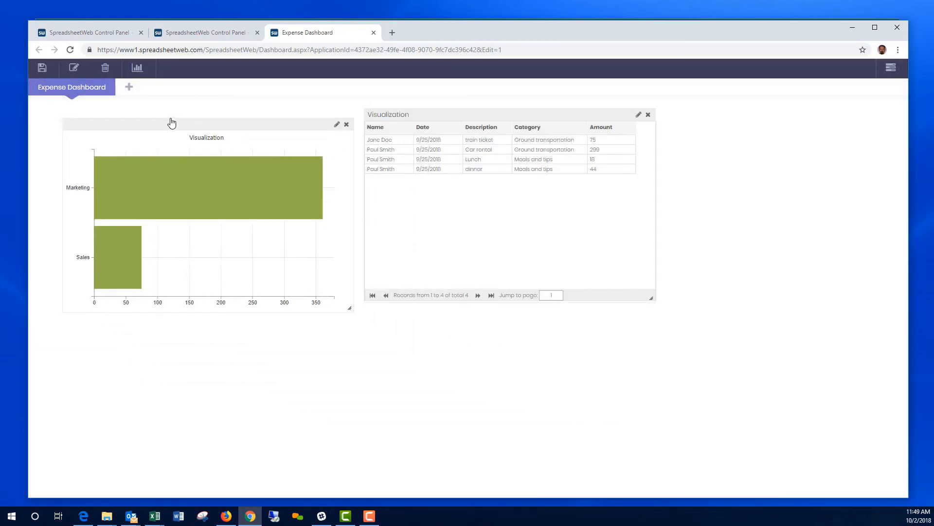
{"action": "mouse_move", "coordinate": [196, 176]}
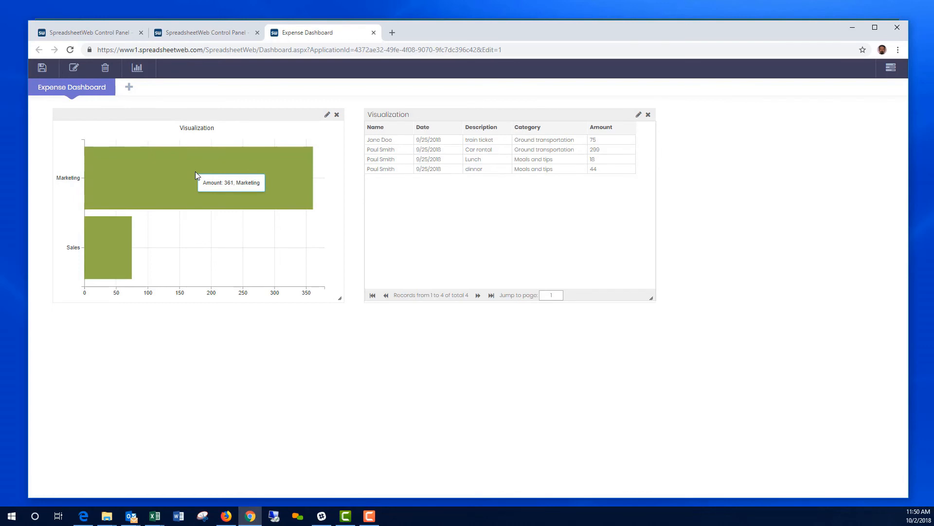
{"action": "mouse_move", "coordinate": [88, 256]}
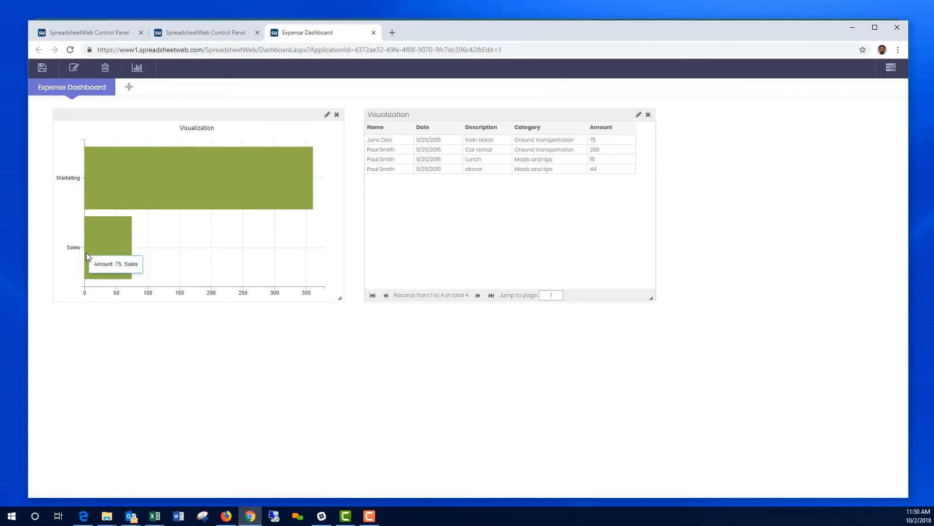